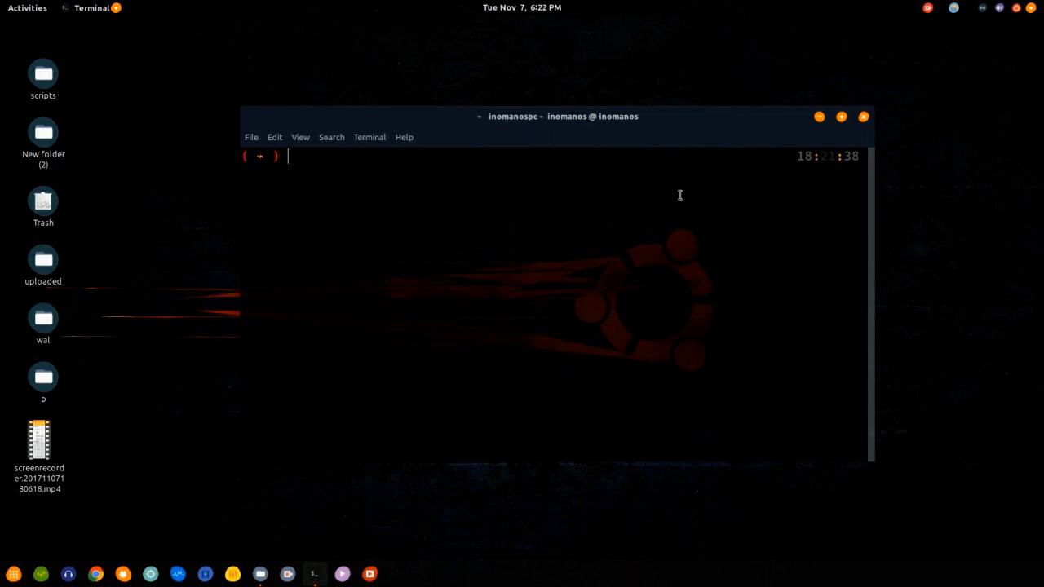
# Install the OpenSSH client and server packages and enable the ssh service at startup.
pyautogui.write('sudo apt install openssh-client openssh-server')
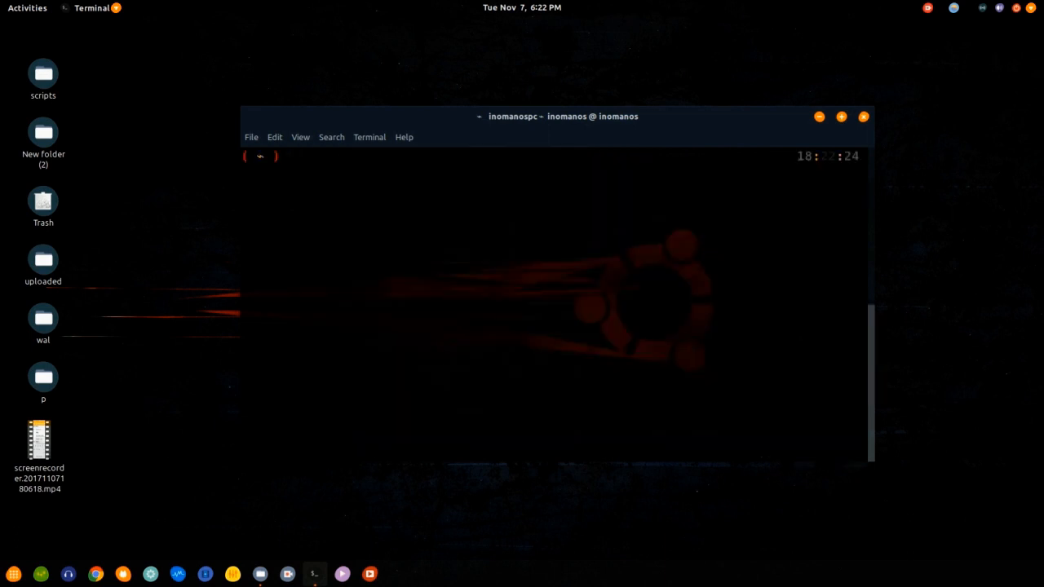
pyautogui.write('sudo apt install openssh-client openssh-server')
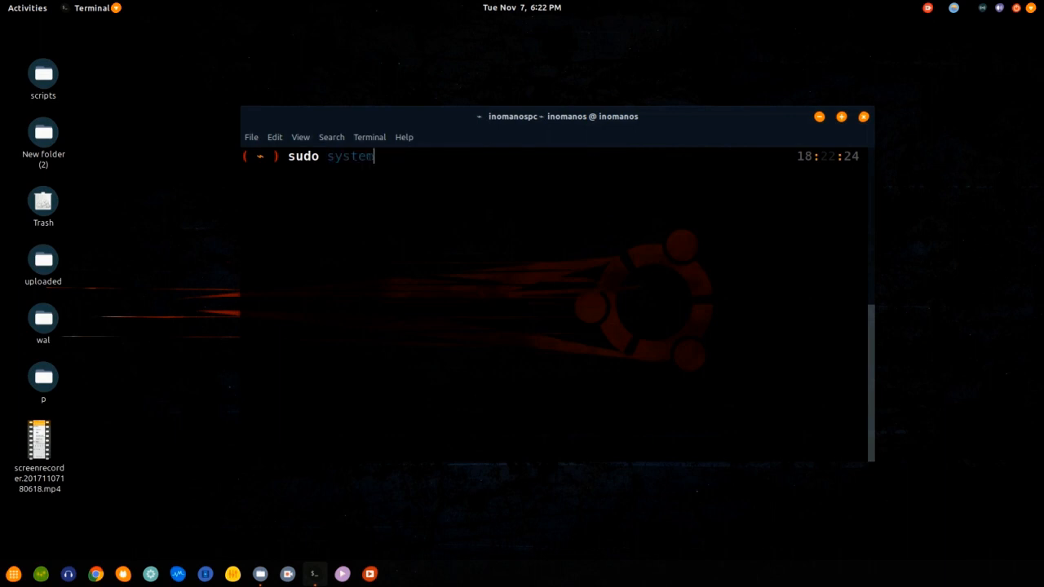
pyautogui.write('ctl')
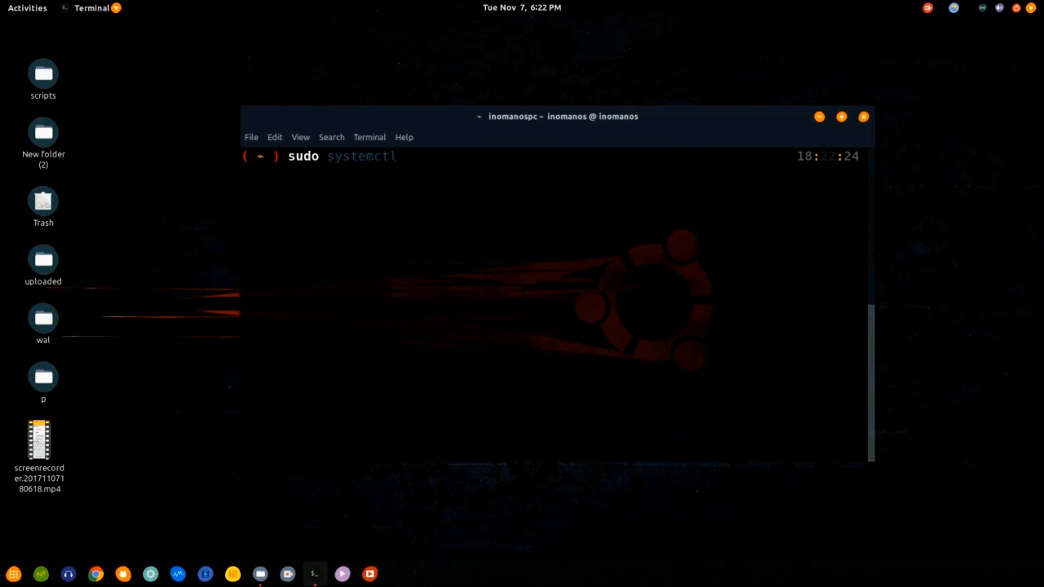
pyautogui.write('enable')
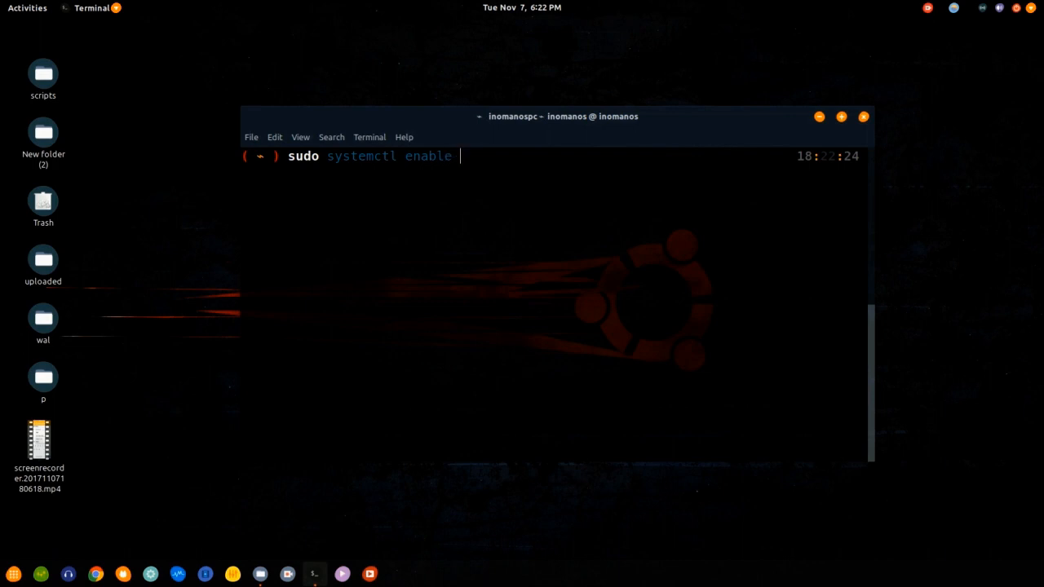
pyautogui.write('ssh')
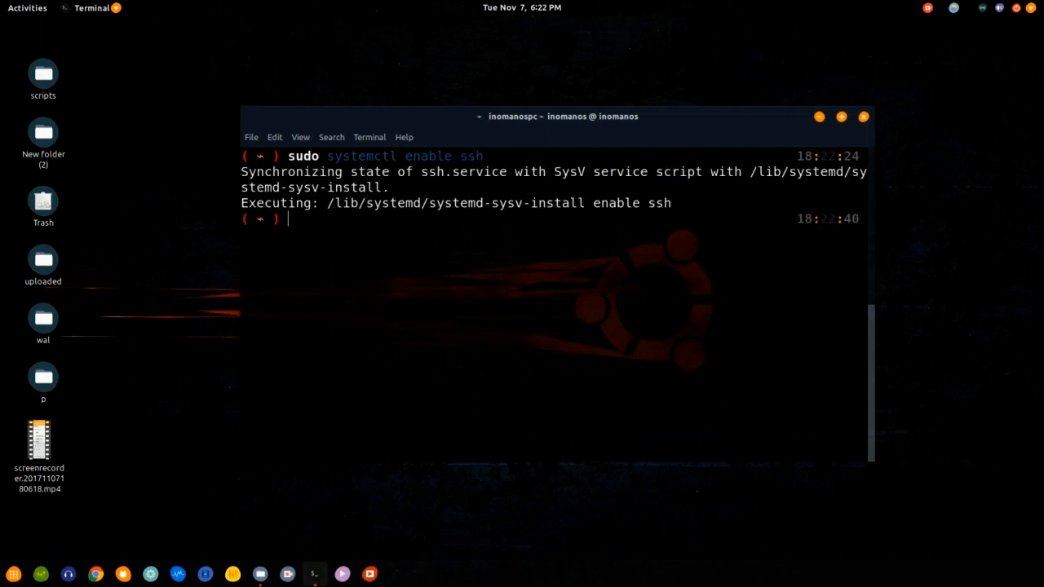
# Check that the ssh service reports active (running), then clear the terminal.
pyautogui.write('systemctl status ssh')
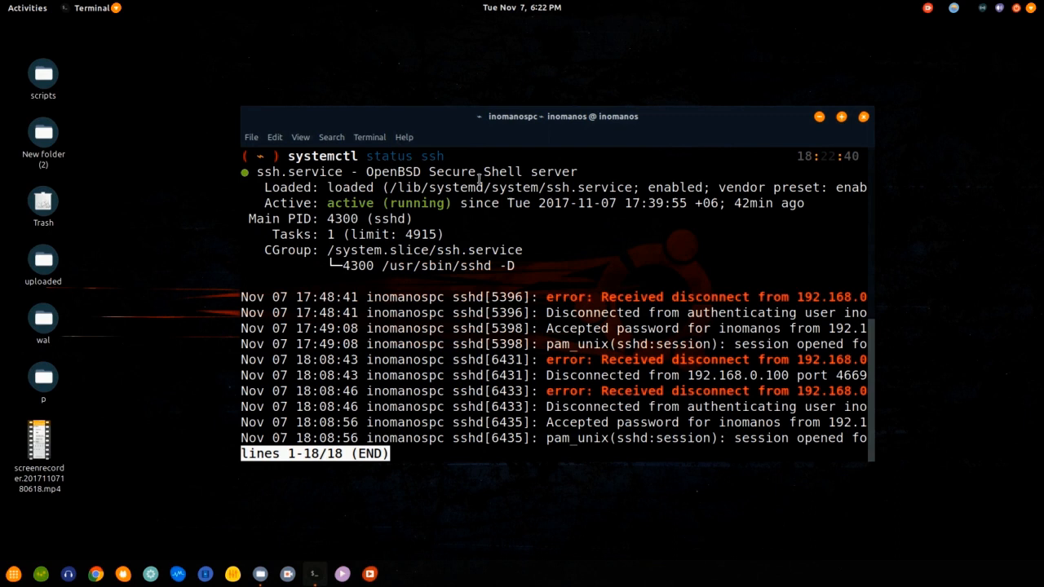
pyautogui.doubleClick(428, 202)
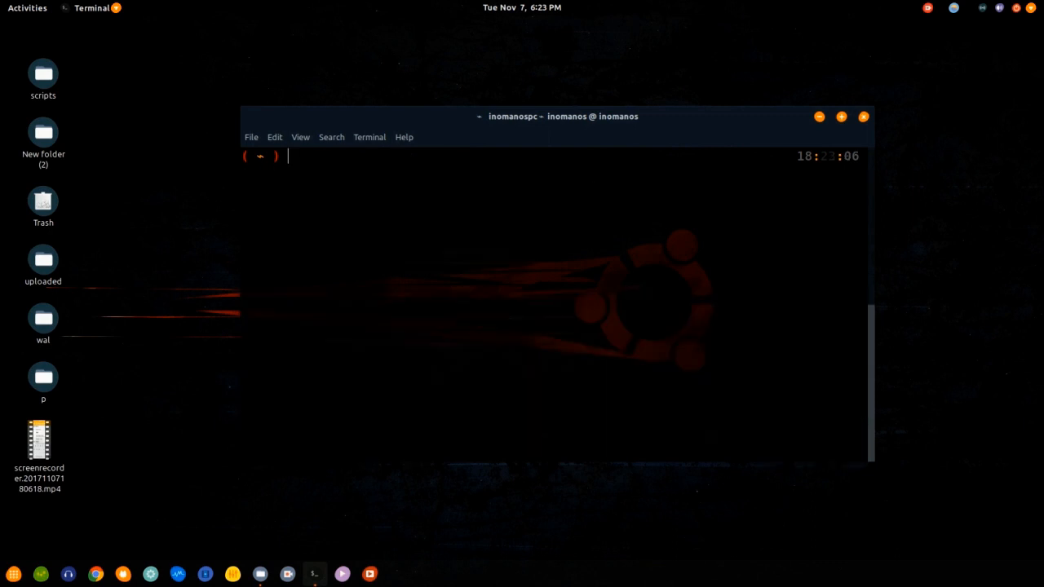
# Enable the ufw firewall, allow SSH through it and confirm its status shows active.
pyautogui.write('sudo ufw status')
pyautogui.write('sudo ufw enable')
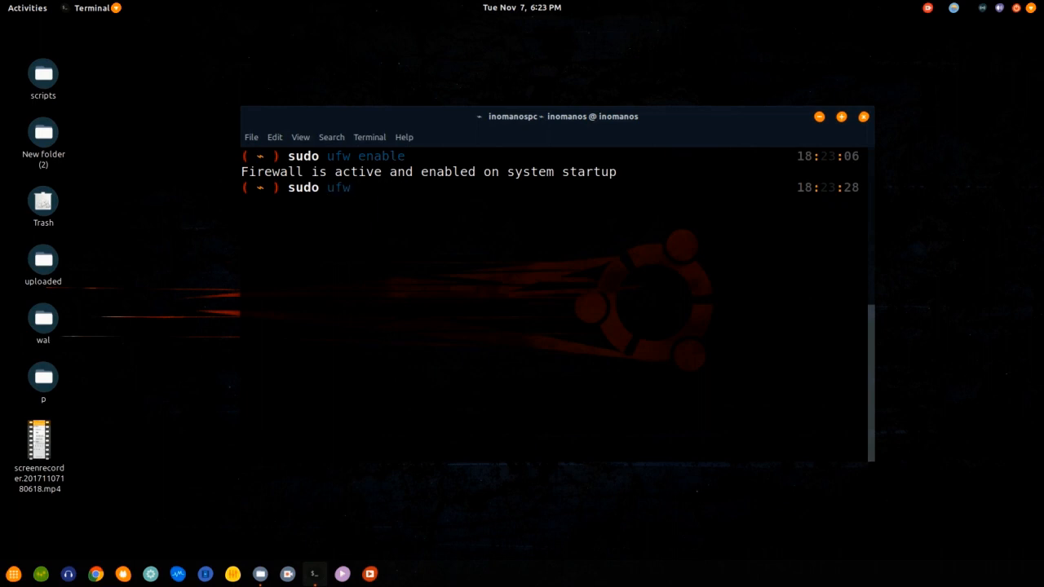
pyautogui.write('allow ssh')
pyautogui.write('sudo ufw')
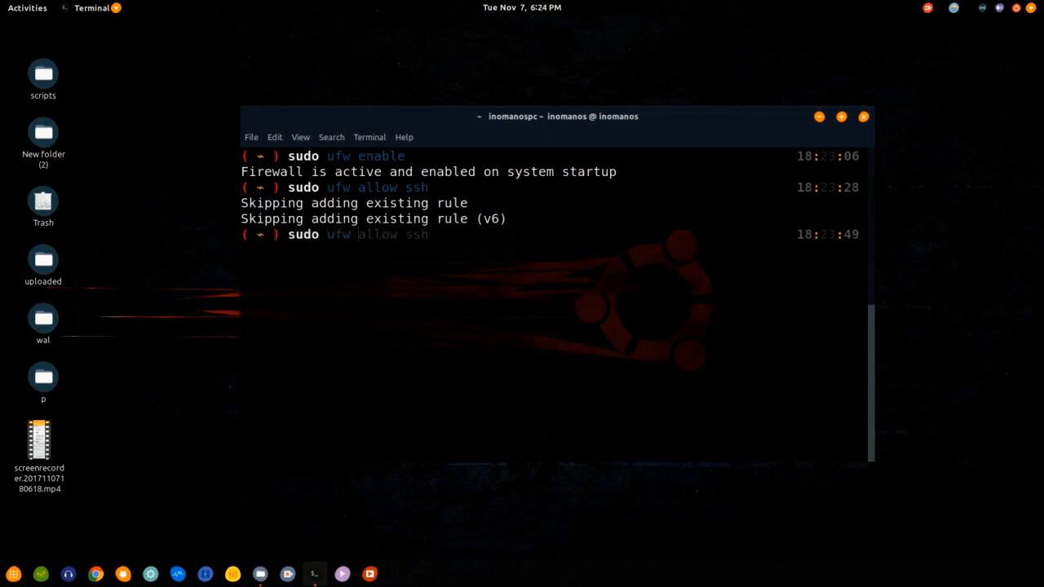
pyautogui.write('status')
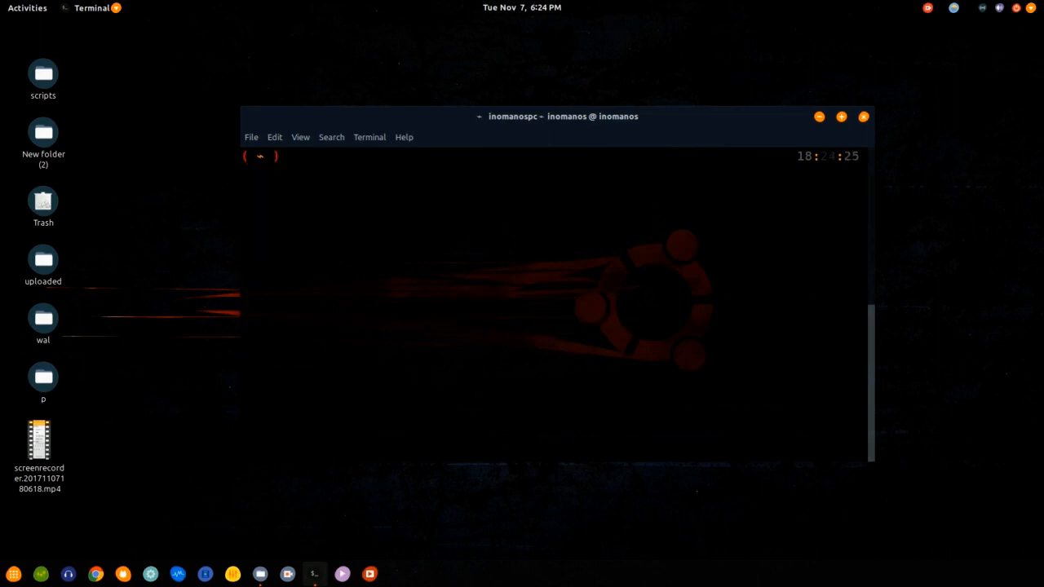
# List the network interfaces with ifconfig and highlight the PC's address 192.168.0.104.
pyautogui.write('ifconfig')
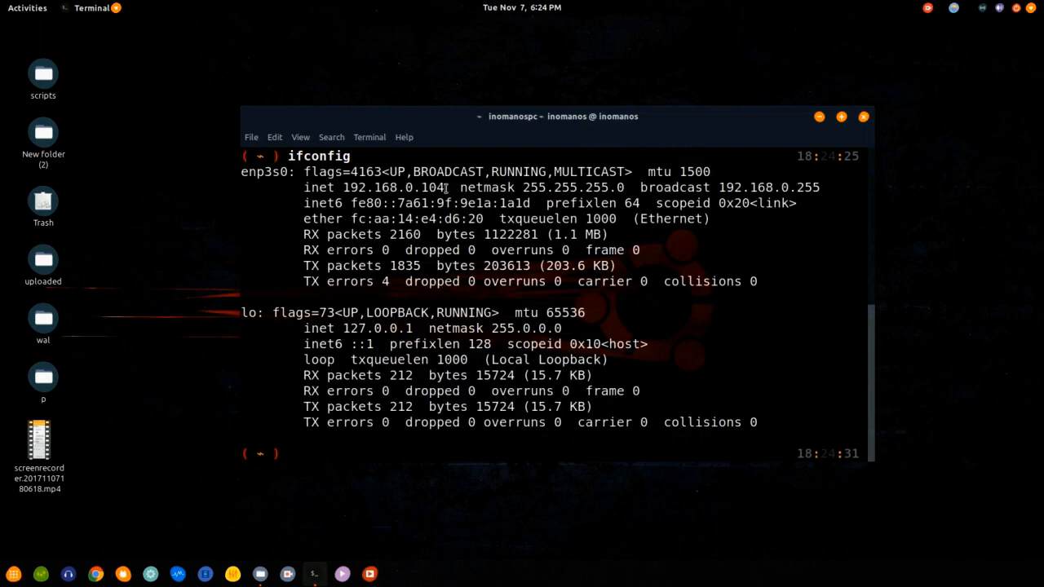
pyautogui.doubleClick(393, 187)
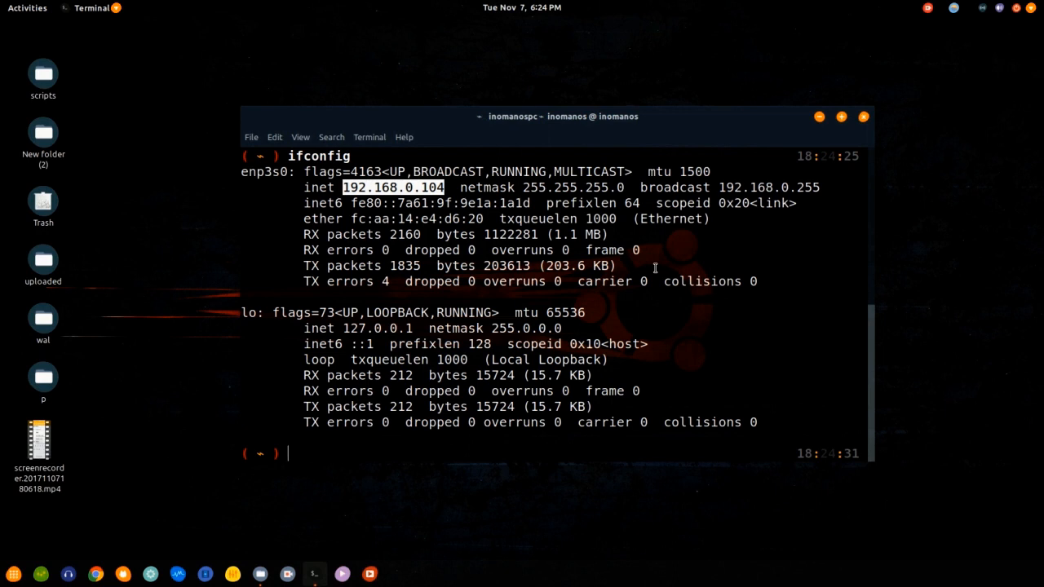
pyautogui.click(926, 8)
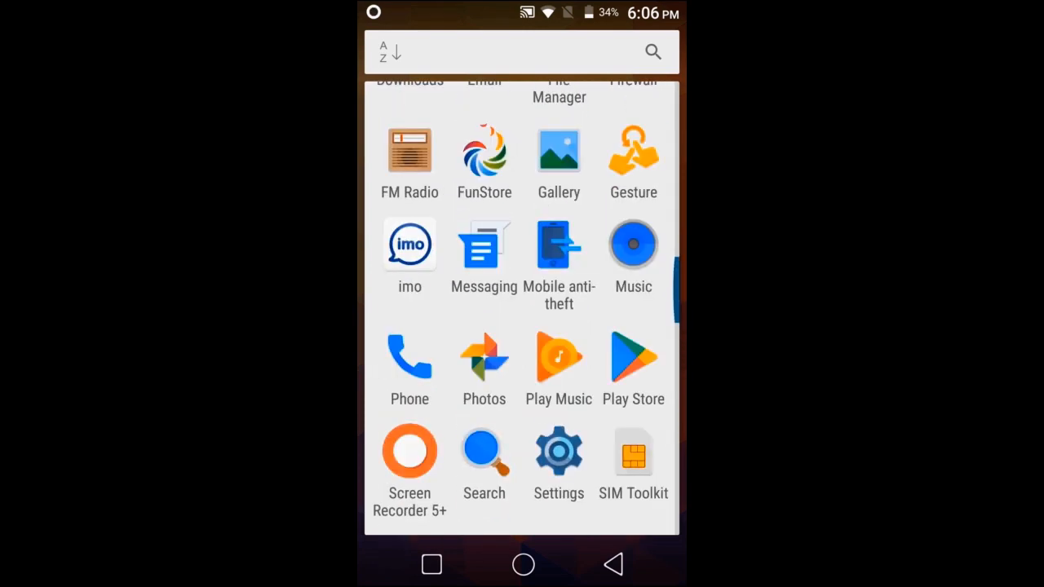
# Search the Play Store for 'ssh' and go to the JuiceSSH - SSH Client page.
pyautogui.click(633, 356)
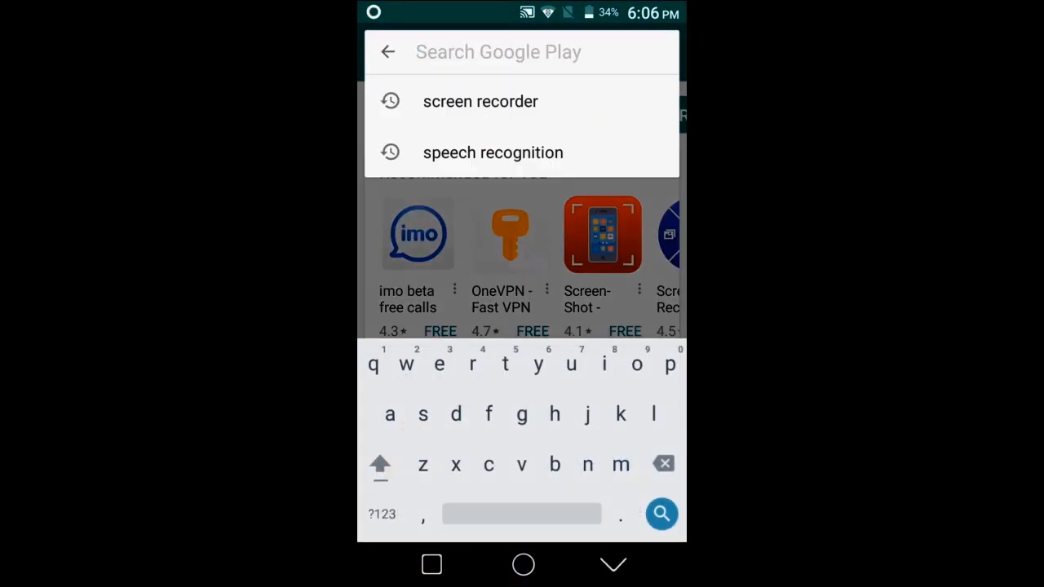
pyautogui.write('ssh')
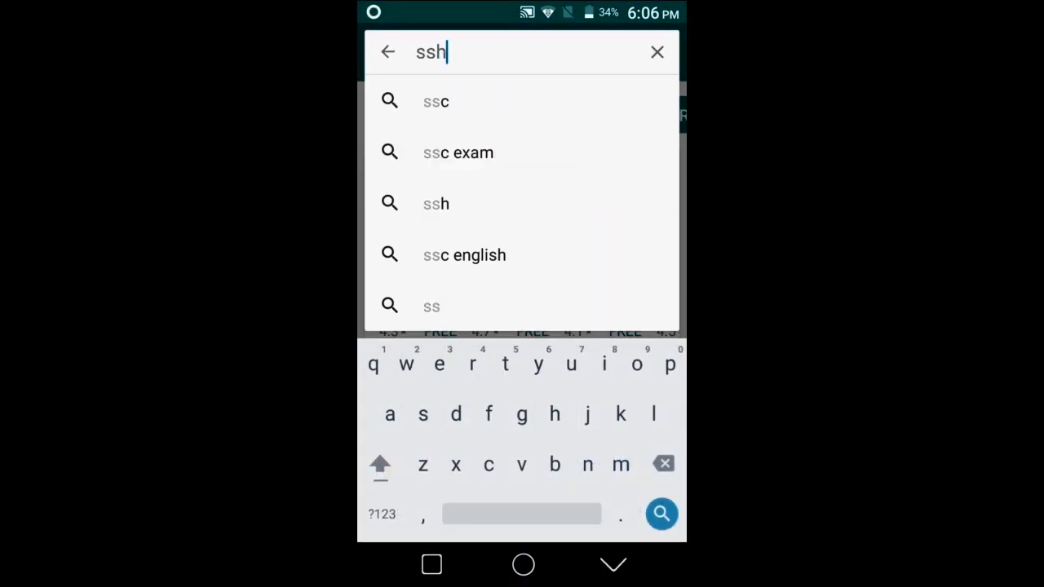
pyautogui.click(661, 514)
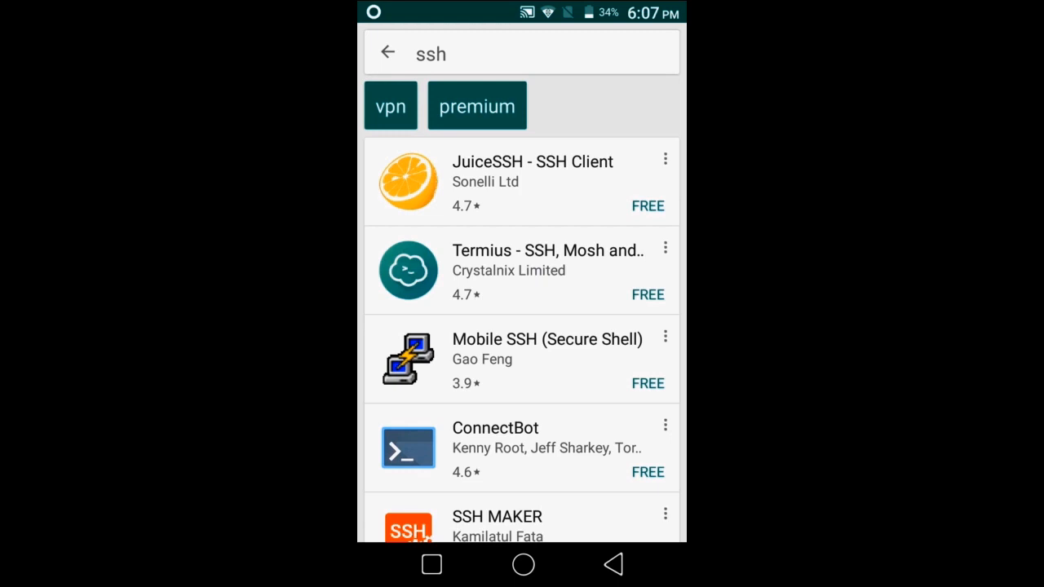
pyautogui.click(530, 171)
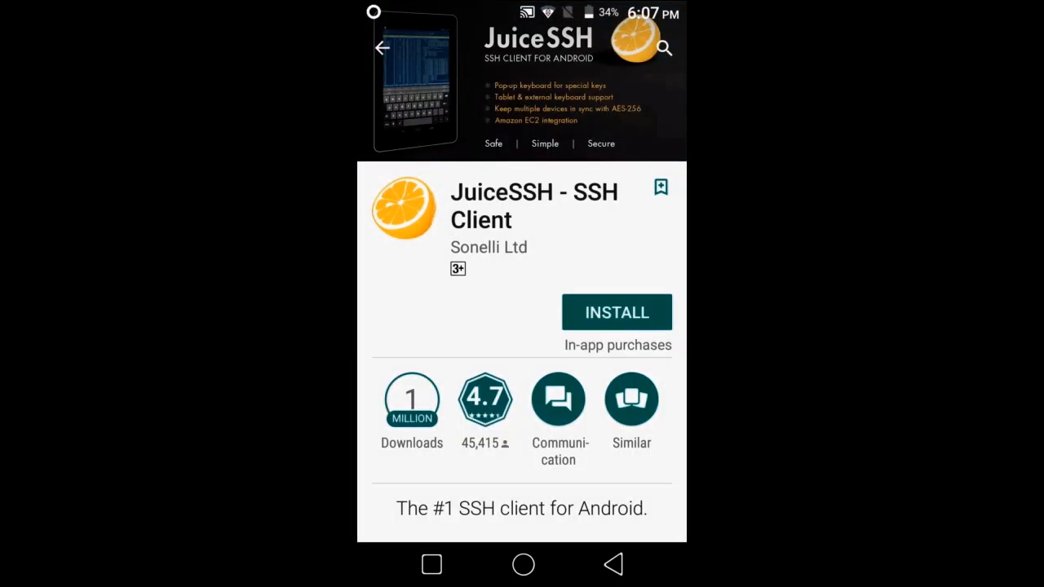
# Install JuiceSSH - SSH Client on the phone until it is ready to open.
pyautogui.click(617, 313)
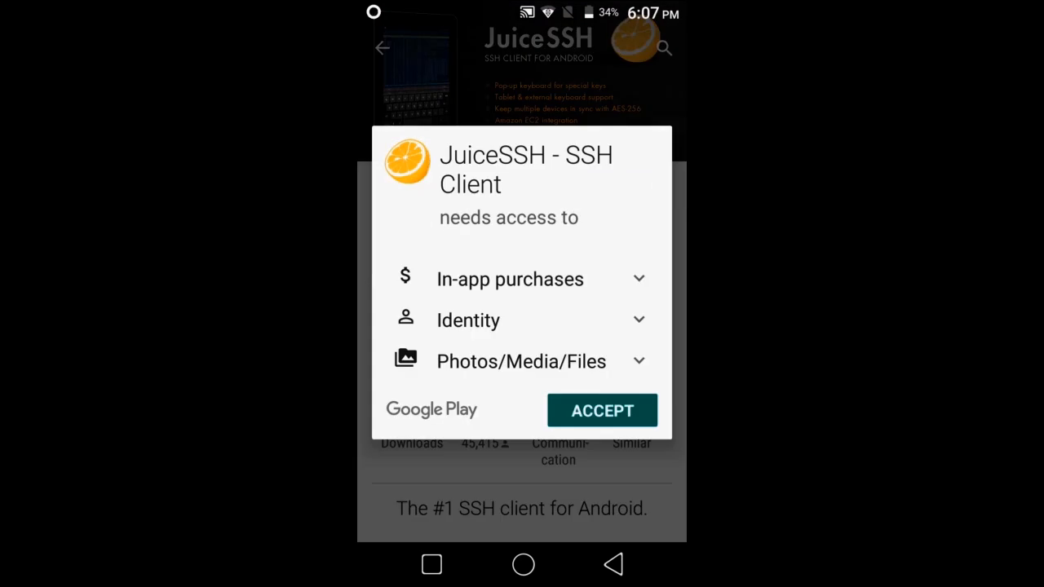
pyautogui.click(600, 411)
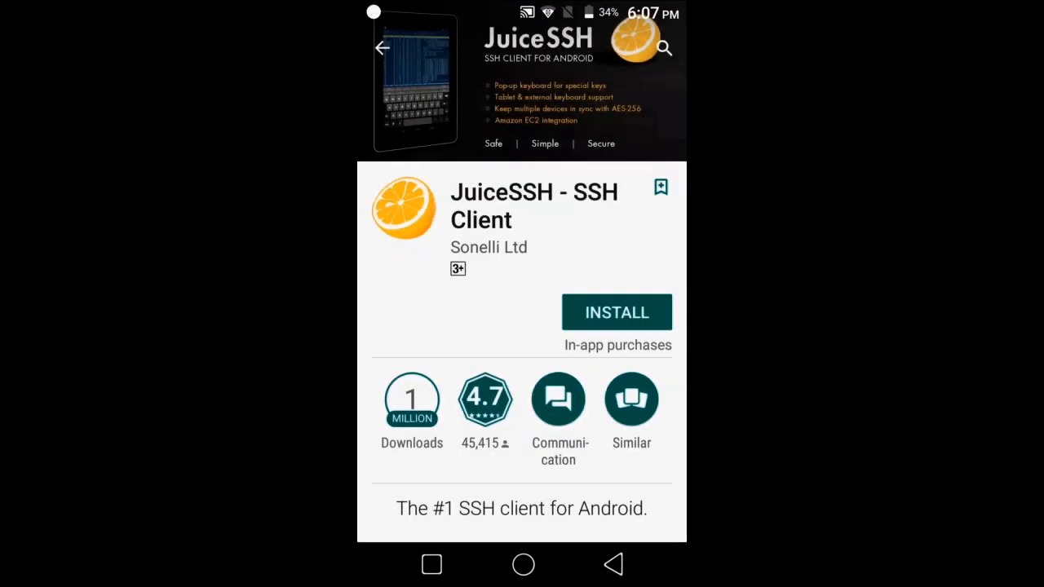
pyautogui.click(616, 313)
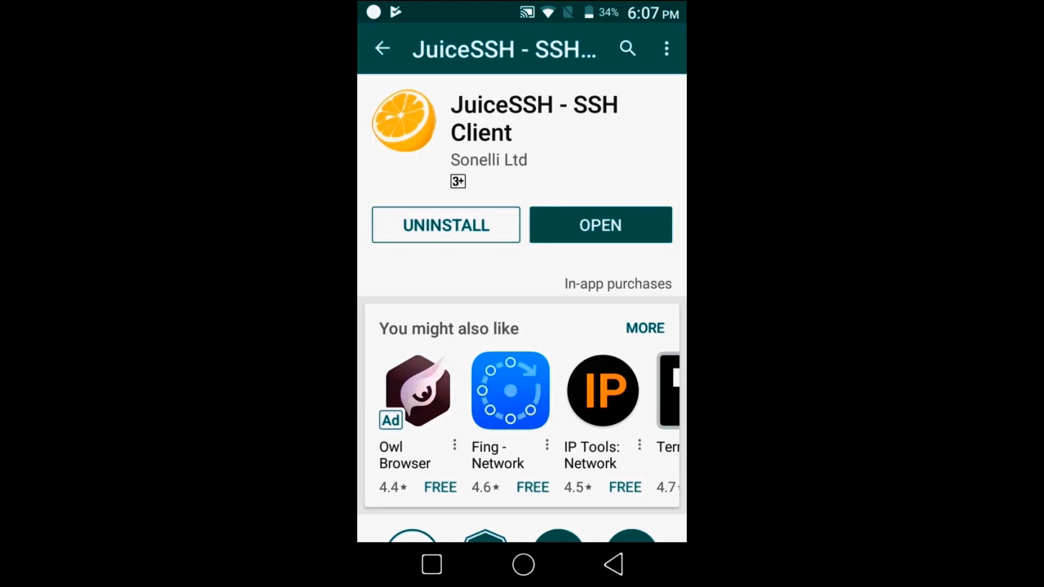
# Launch JuiceSSH and start a new connection from the Connections list.
pyautogui.click(600, 225)
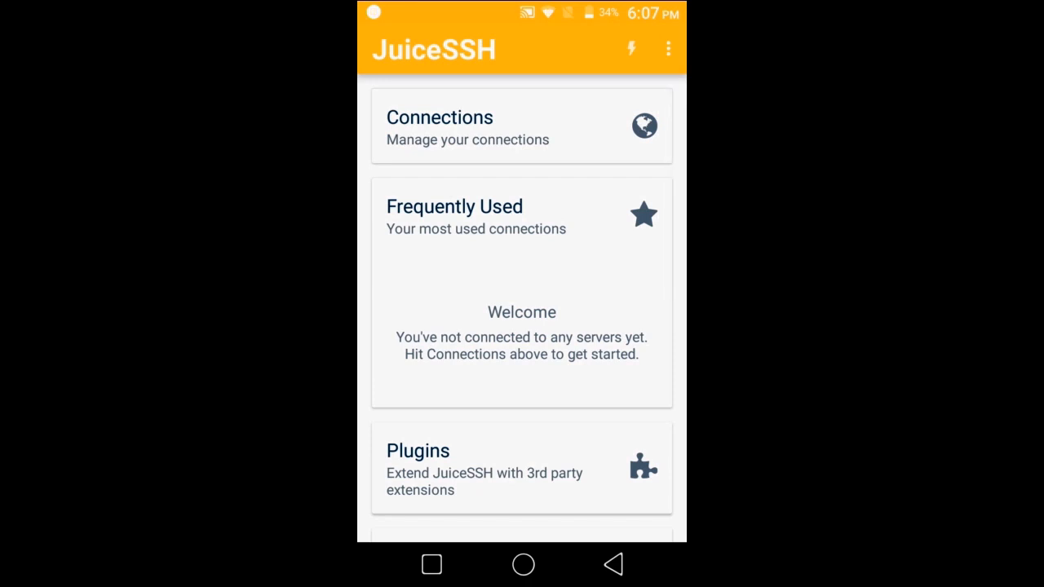
pyautogui.click(522, 127)
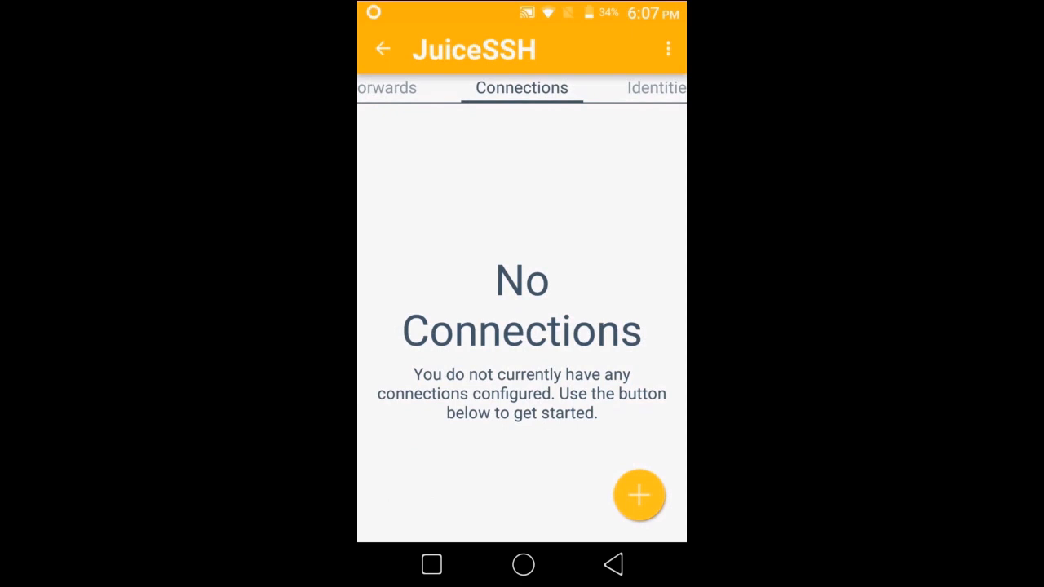
pyautogui.click(639, 495)
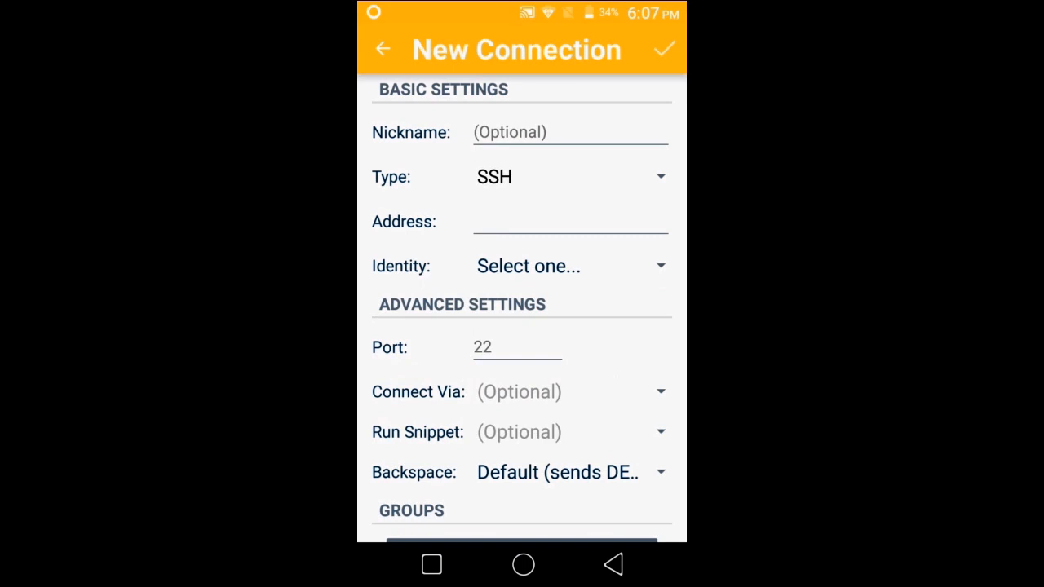
# Enter 192.168.0.104 as the connection address and begin creating a new identity.
pyautogui.click(571, 221)
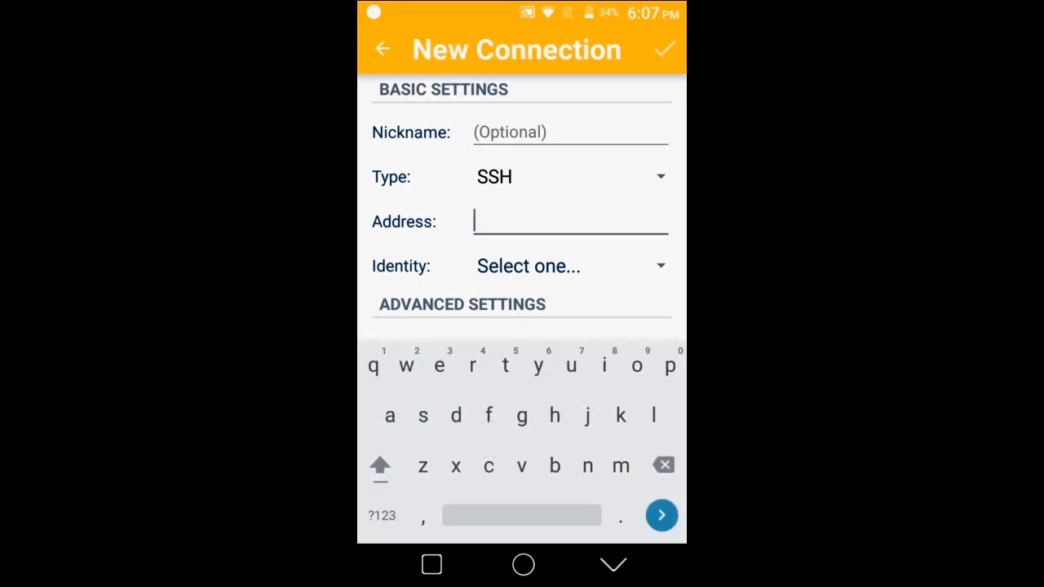
pyautogui.click(382, 515)
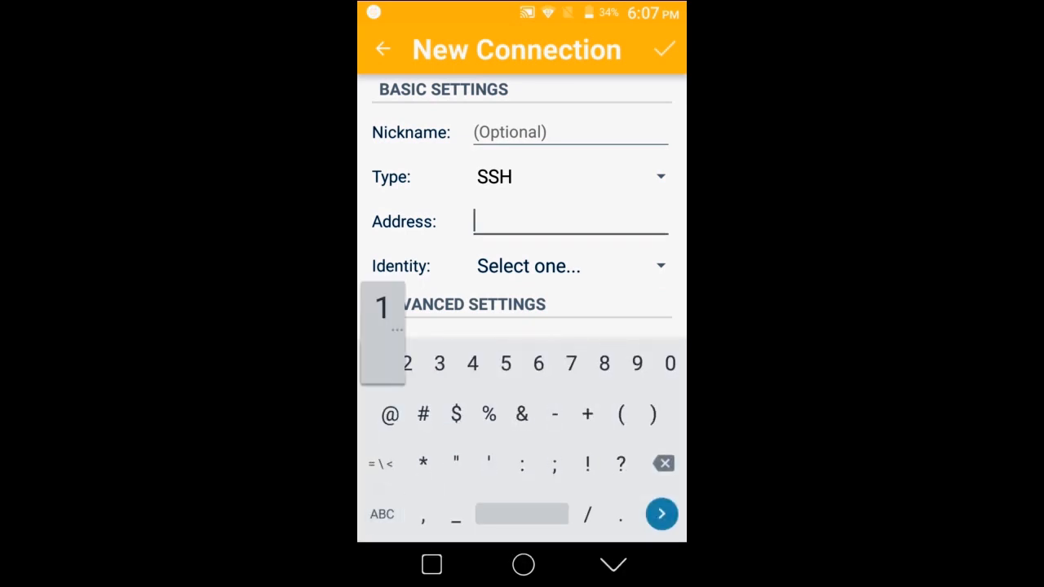
pyautogui.write('192.168.0.104')
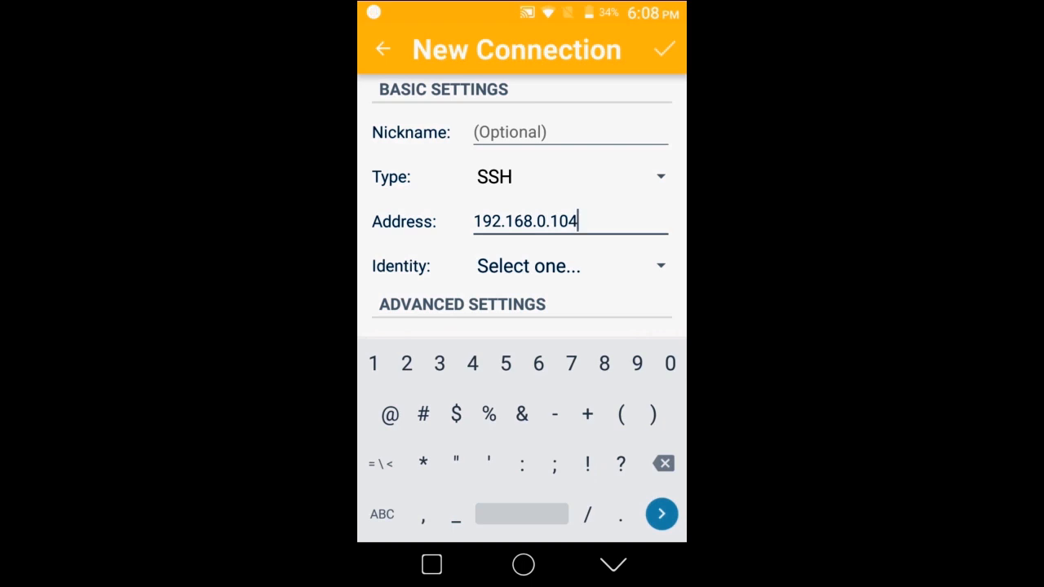
pyautogui.click(571, 266)
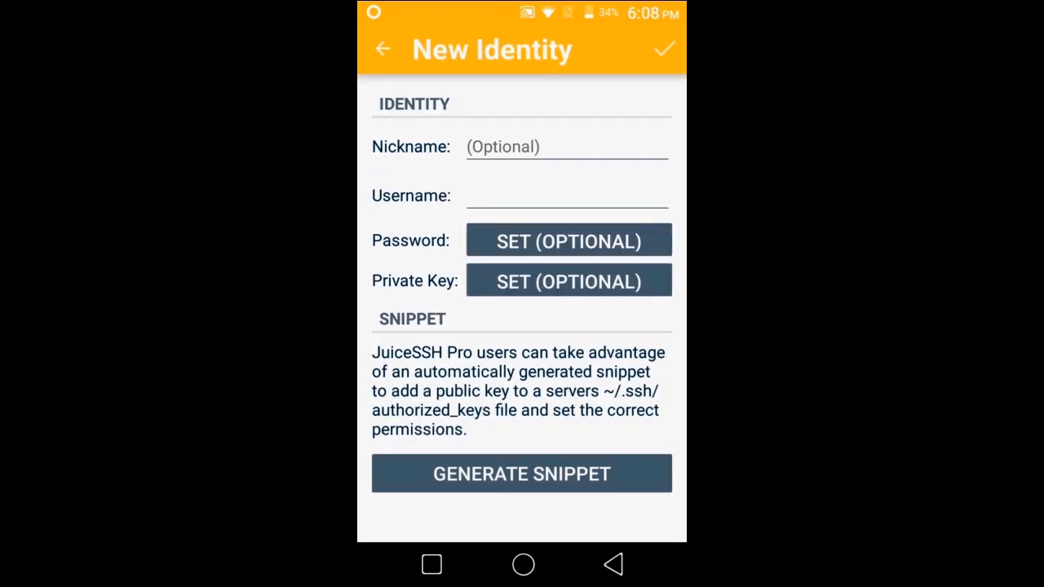
pyautogui.click(566, 196)
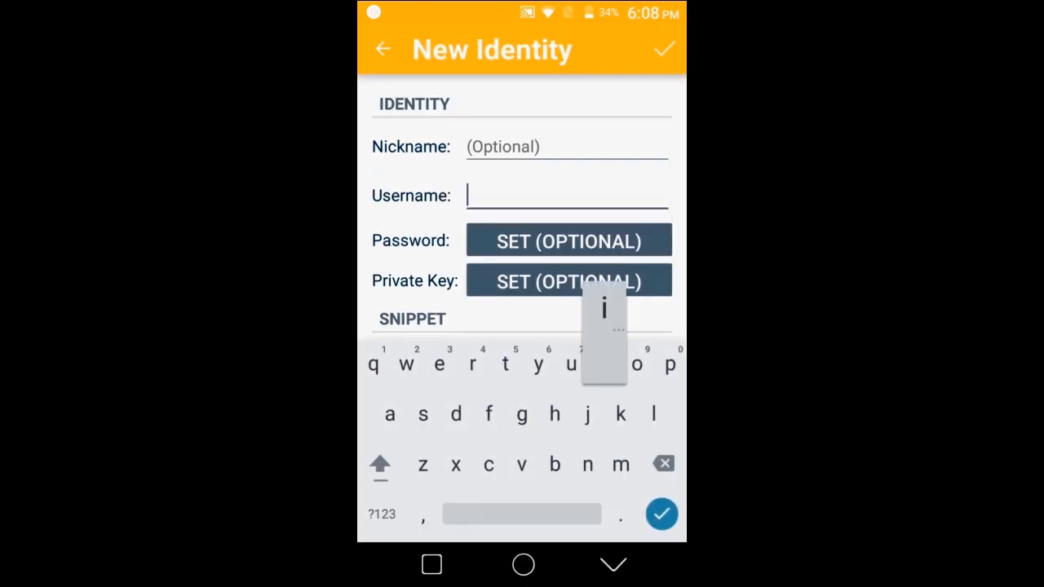
pyautogui.write('nomano')
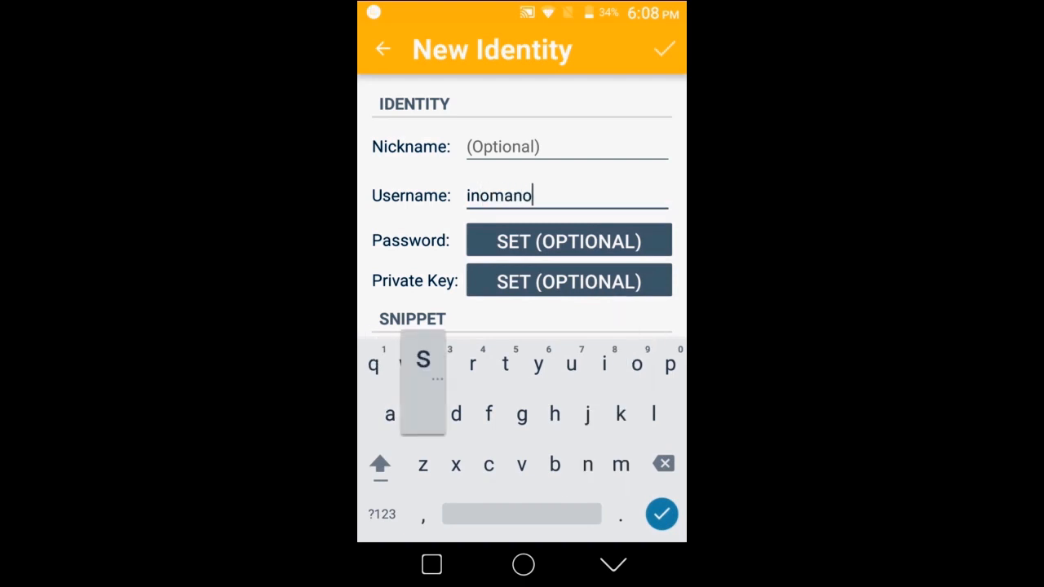
pyautogui.write('s')
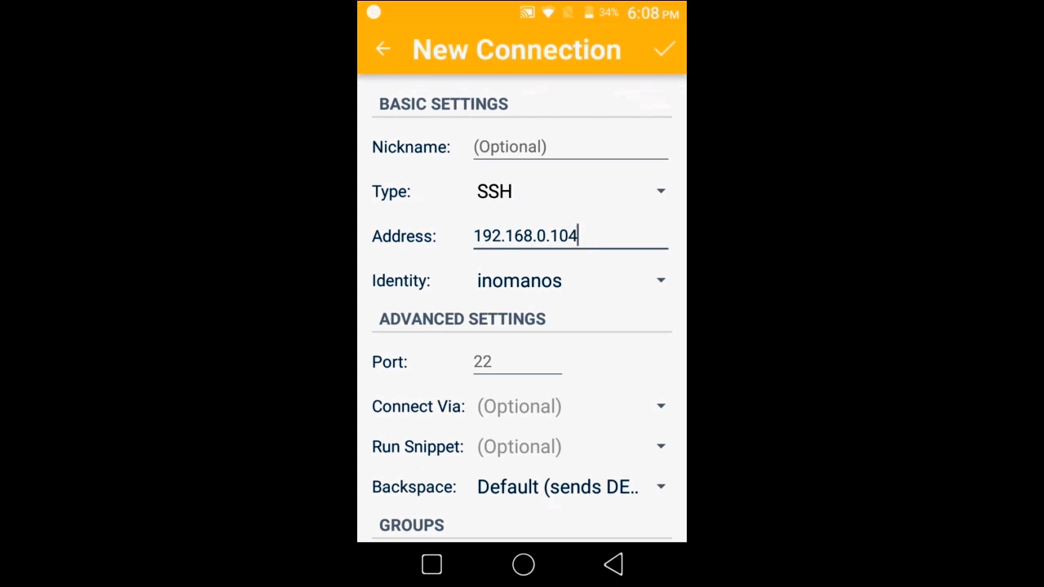
pyautogui.click(665, 49)
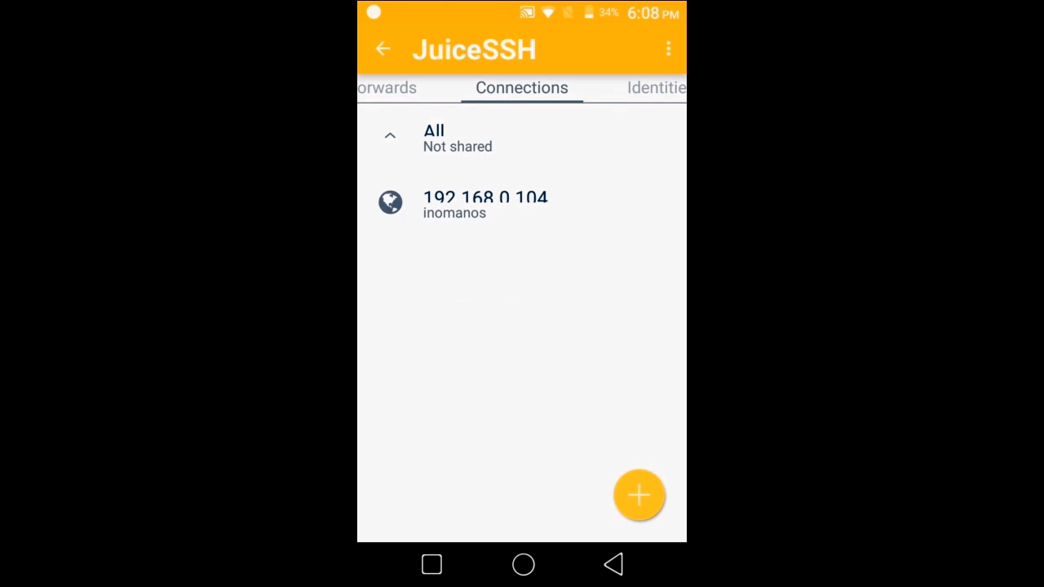
# Connect to 192.168.0.104, accept its host key, dismiss the tutorial and list the remote home folder.
pyautogui.click(484, 204)
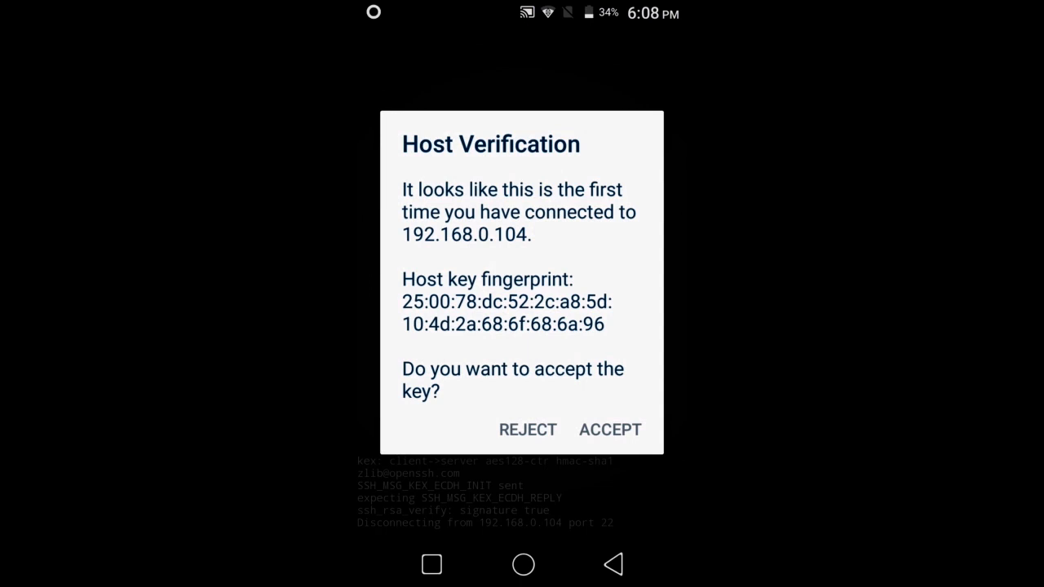
pyautogui.click(610, 429)
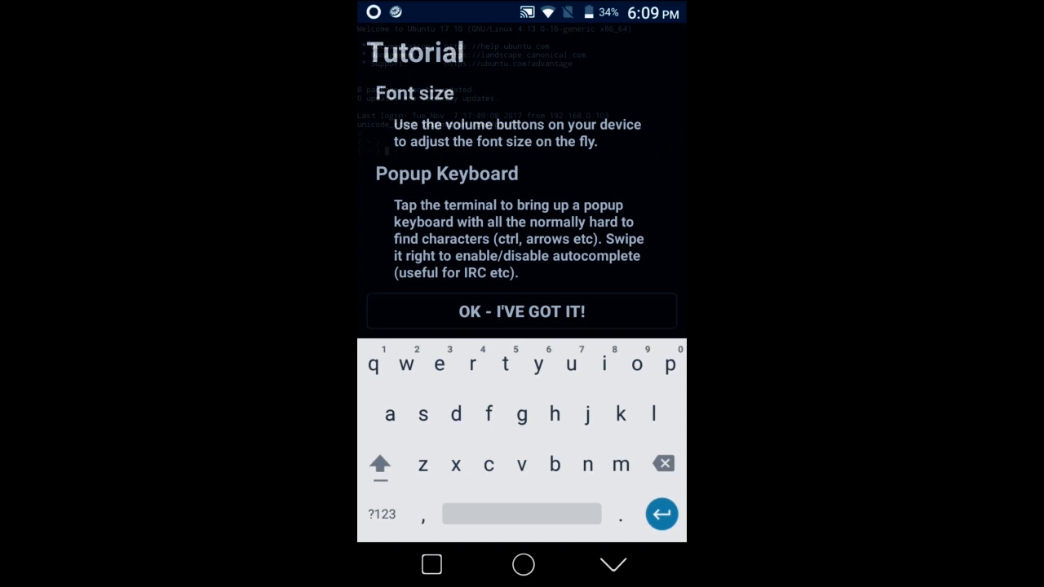
pyautogui.click(522, 310)
pyautogui.write('ls')
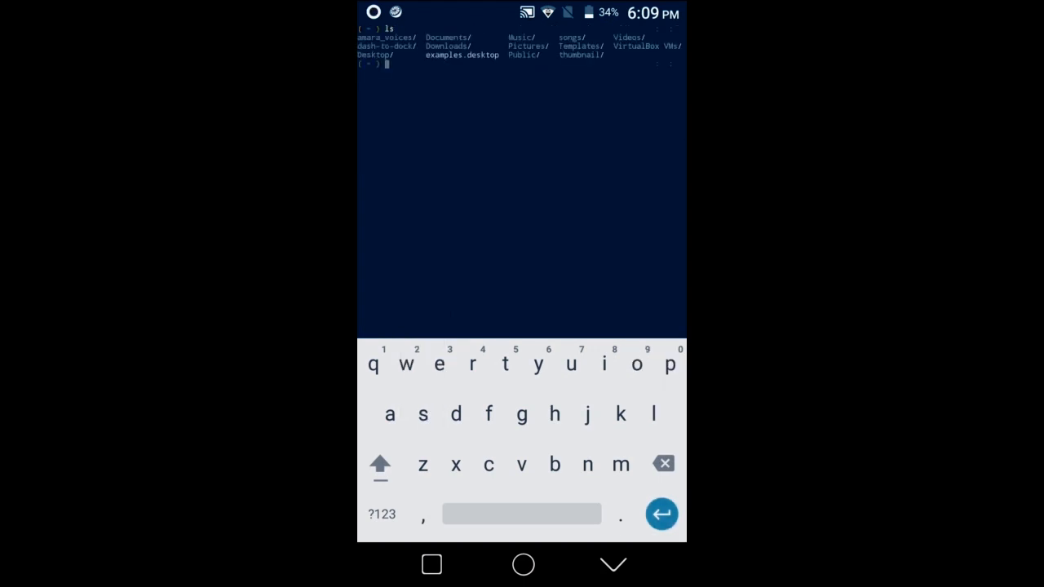
# Change into the remote Desktop folder using Tab completion and start typing a sudo command.
pyautogui.click(441, 364)
pyautogui.write('cd Des')
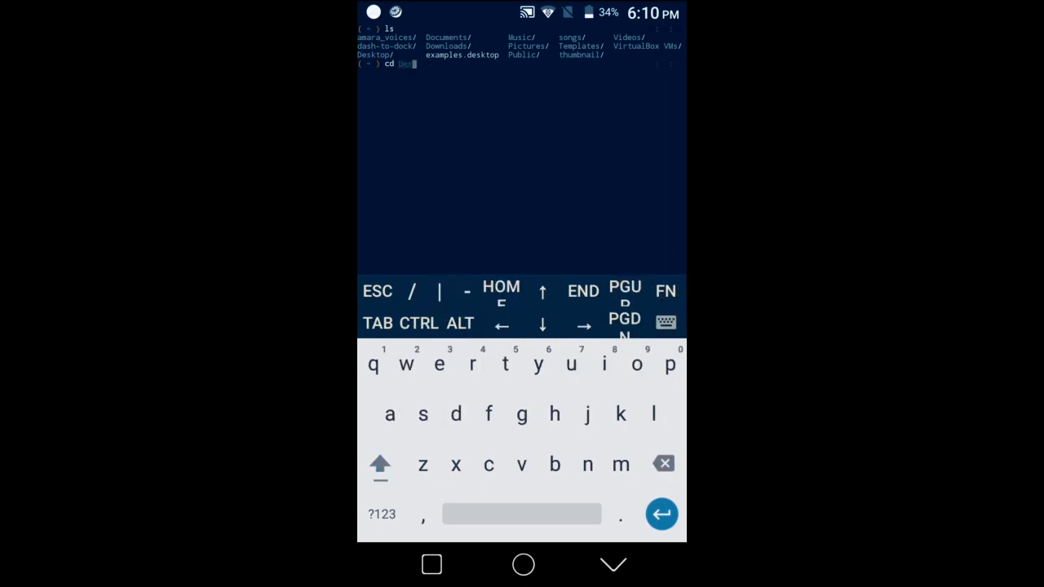
pyautogui.press('Tab')
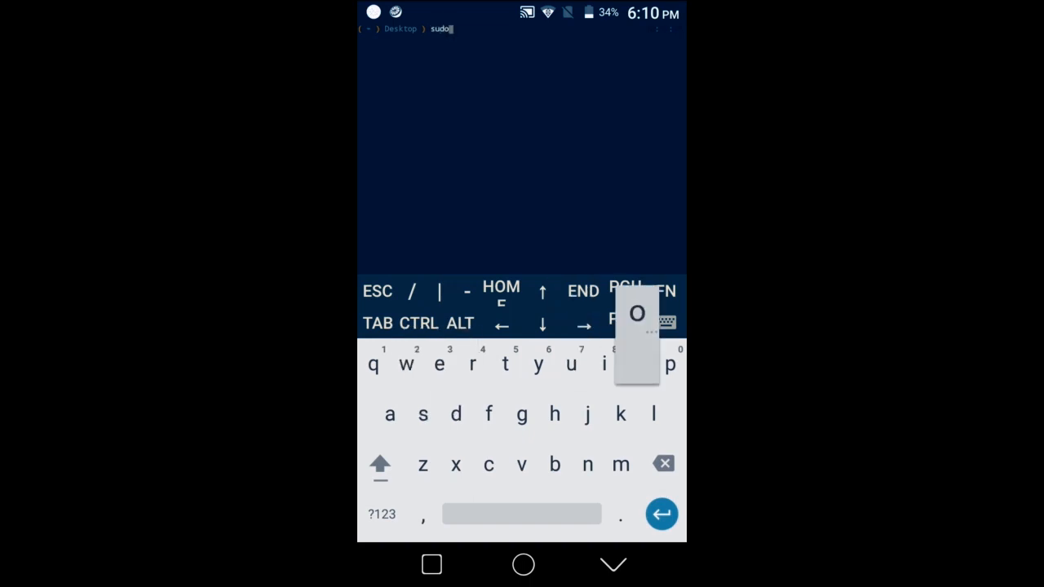
pyautogui.click(388, 365)
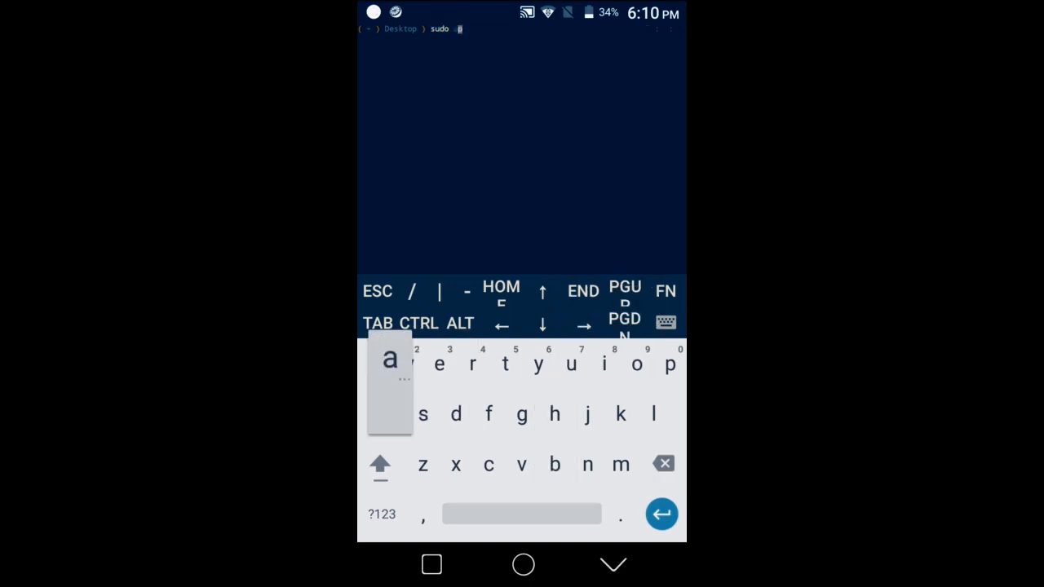